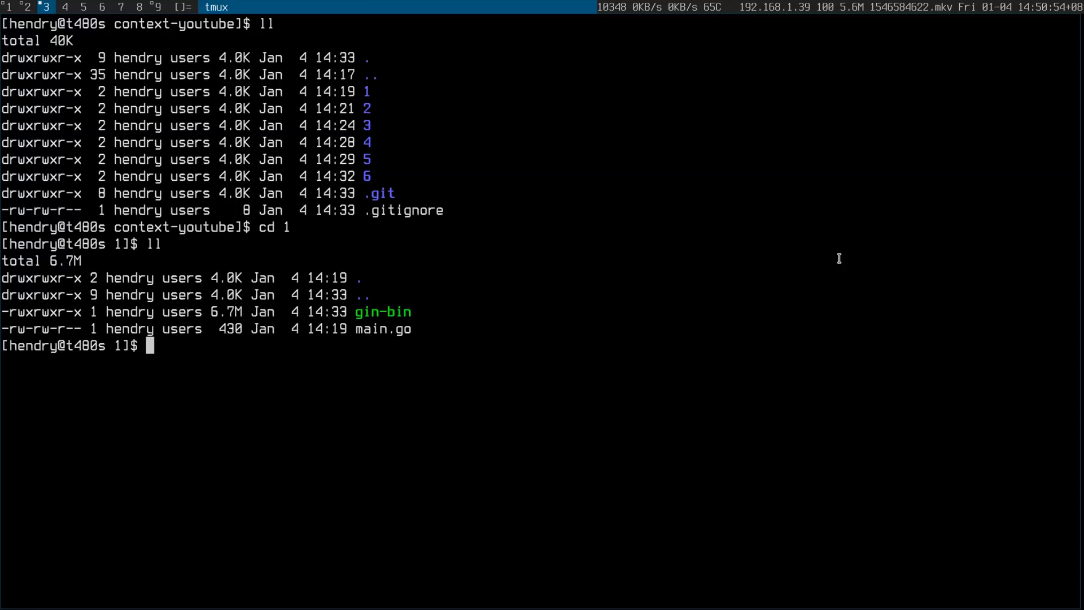
text(vim main.go)
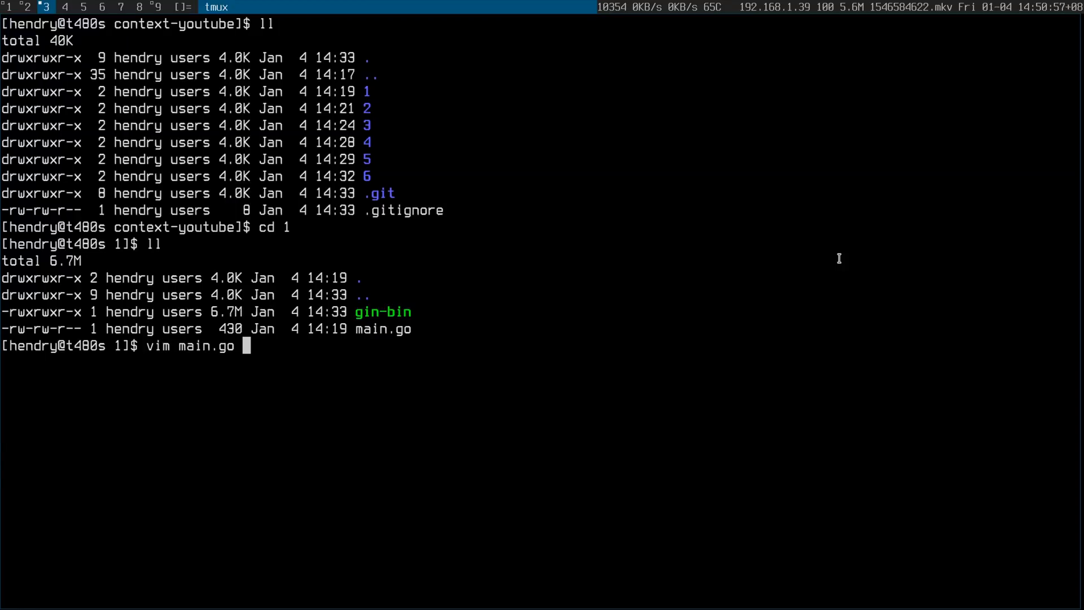